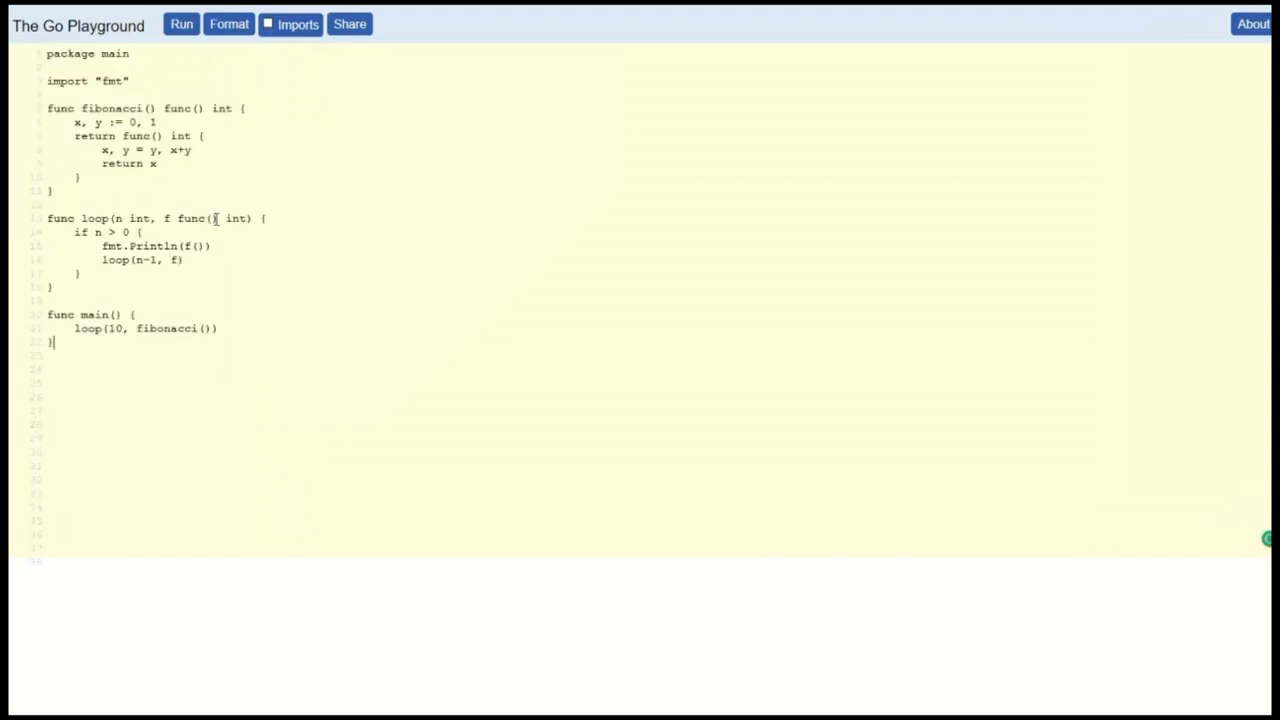
Run the Fibonacci closure with two loops of five, then with one shared closure f:=fibonacci() printing ten numbers
{"action": "left_click", "coordinate": [180, 24]}
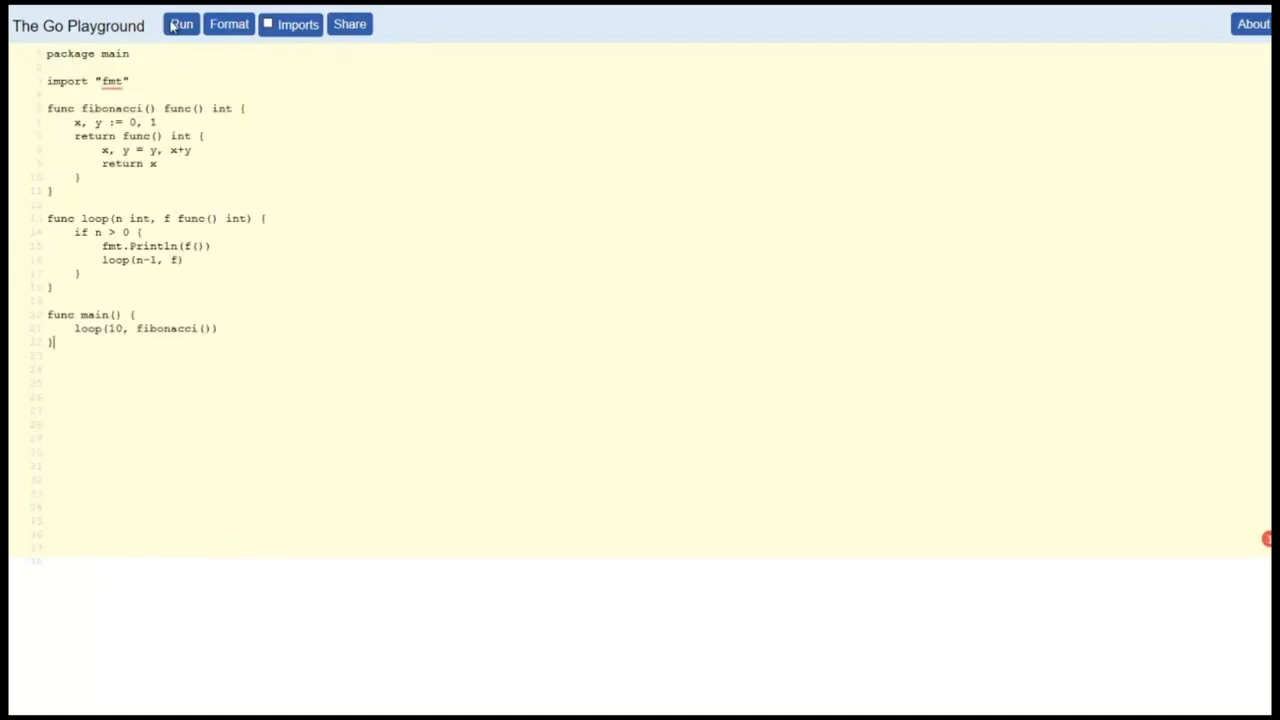
{"action": "left_click", "coordinate": [180, 24]}
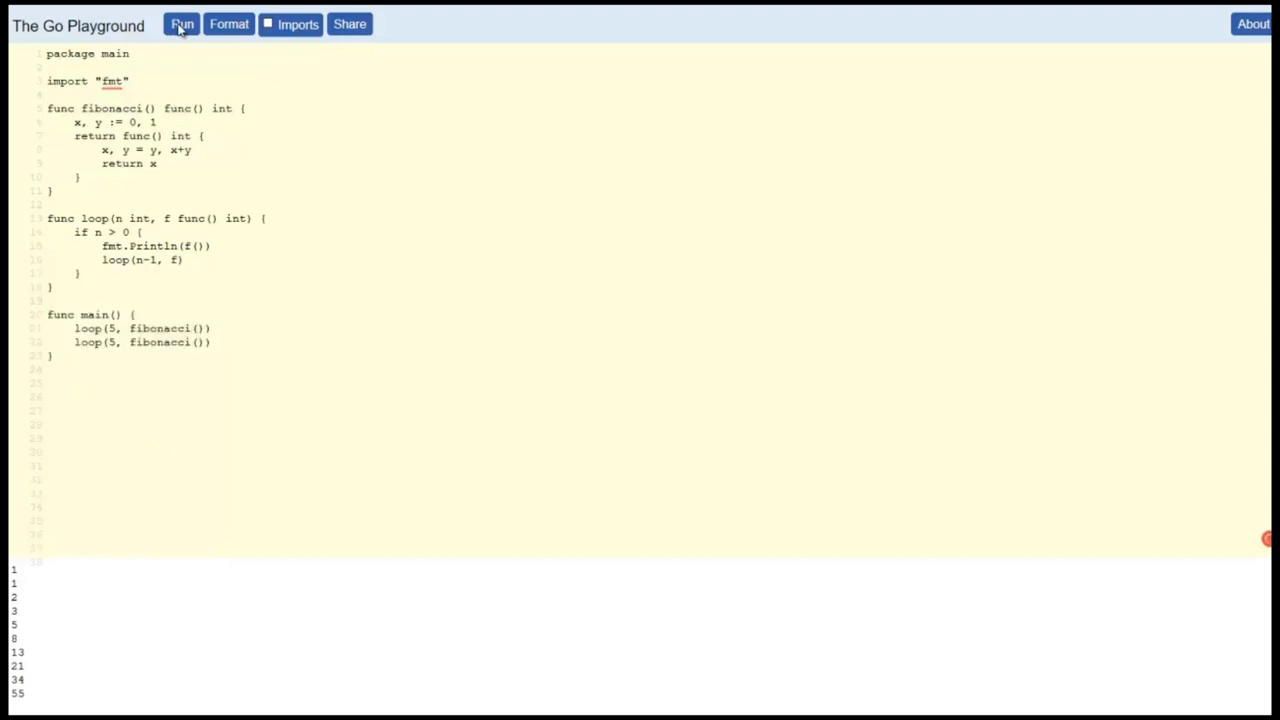
{"action": "left_click", "coordinate": [180, 24]}
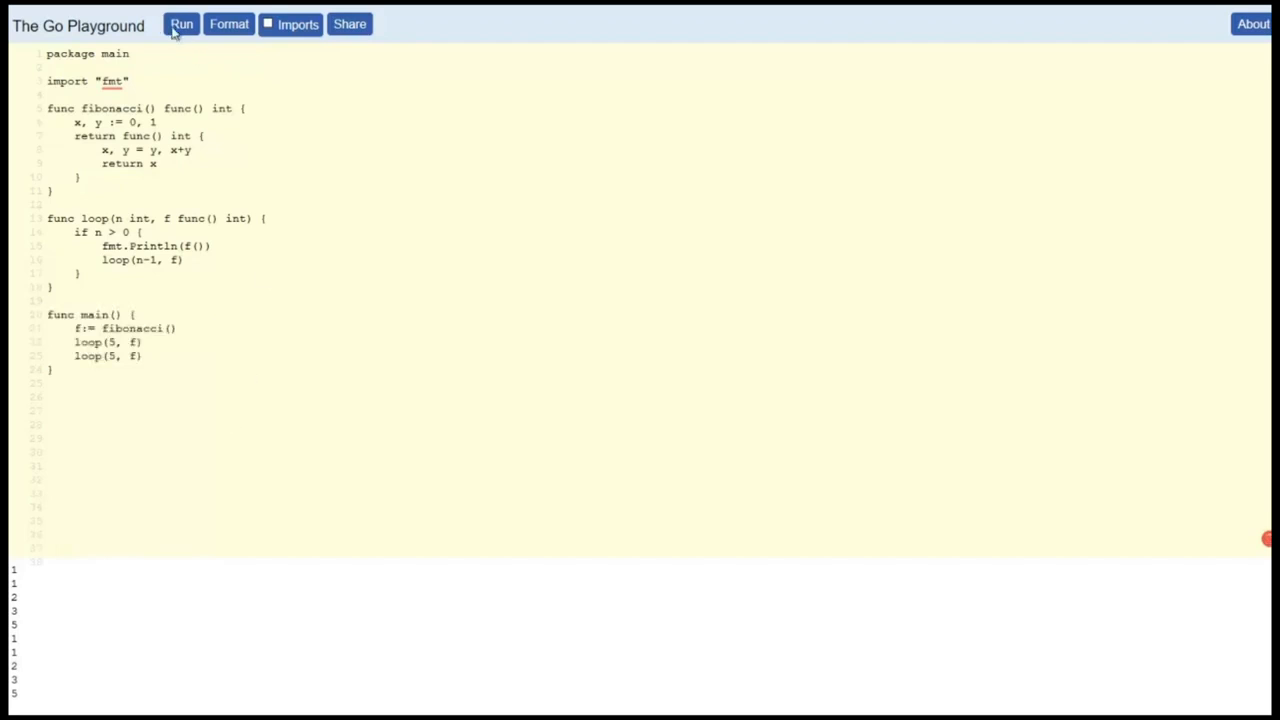
{"action": "left_click", "coordinate": [180, 24]}
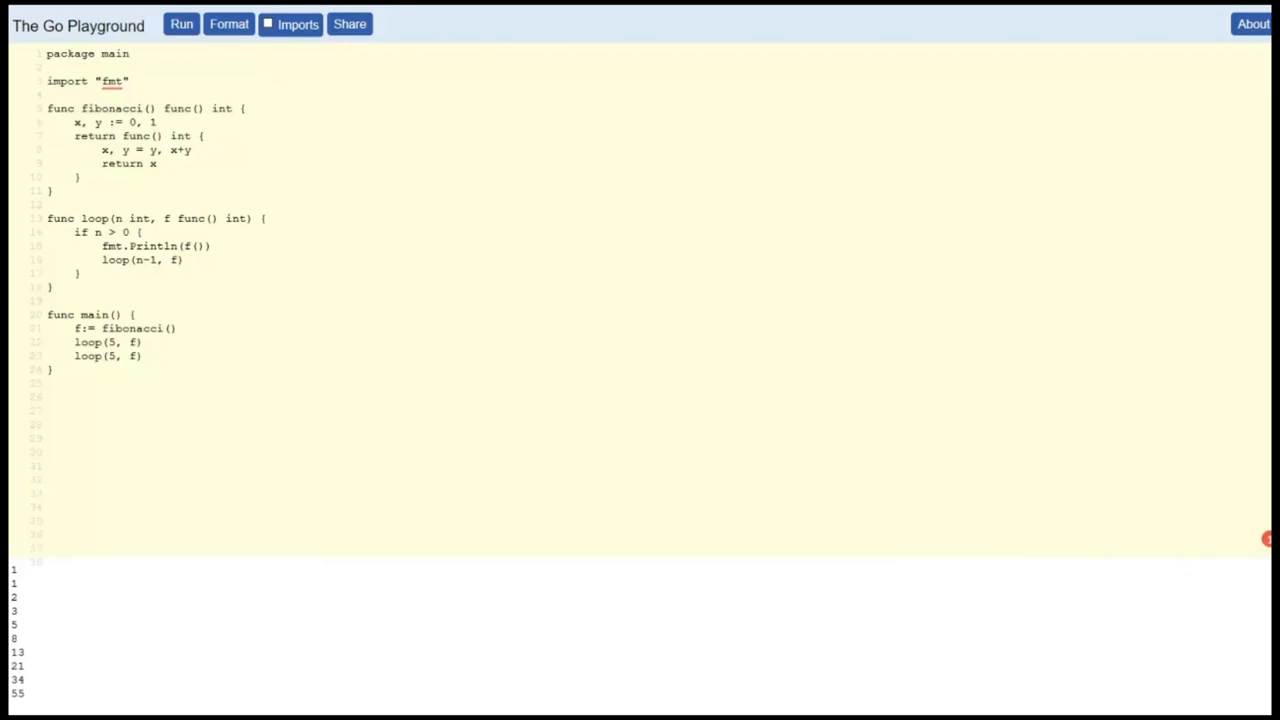
{"action": "left_click", "coordinate": [180, 24]}
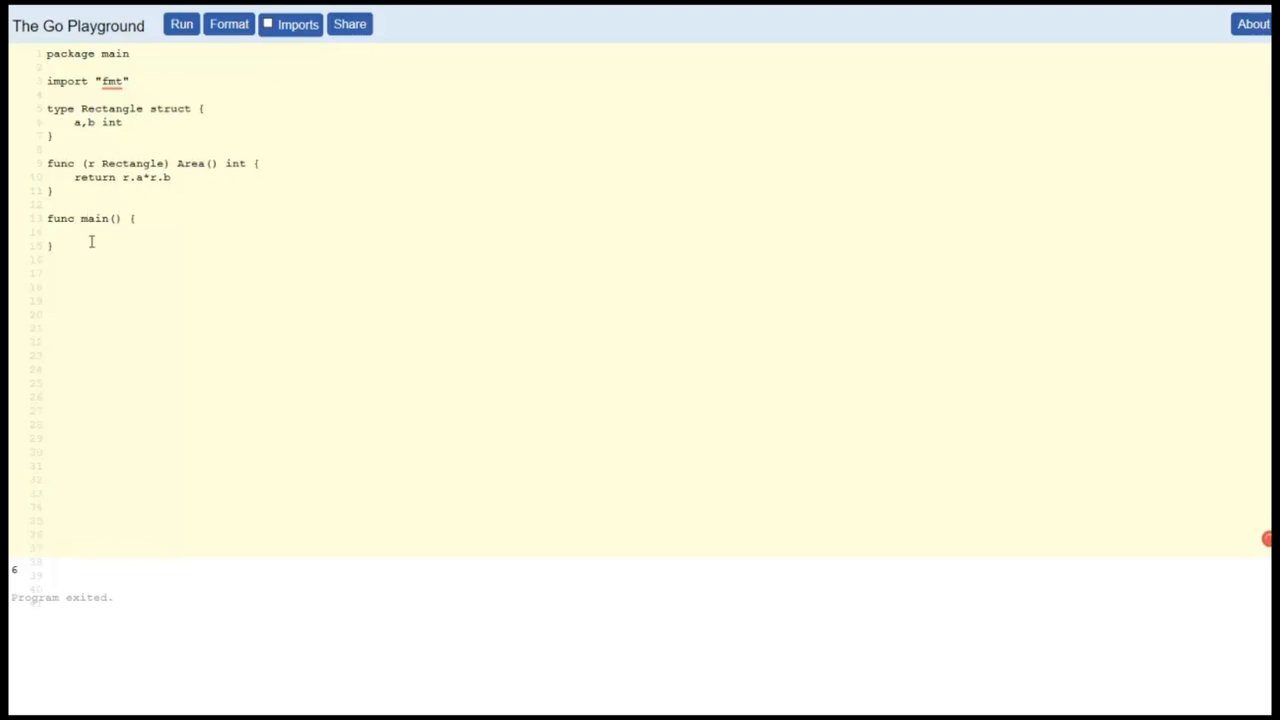
Build r1:=Rectangle{2,3} in main, print r1.Area(), and run it
{"action": "type", "text": "r1:=Rectangle{2,3}"}
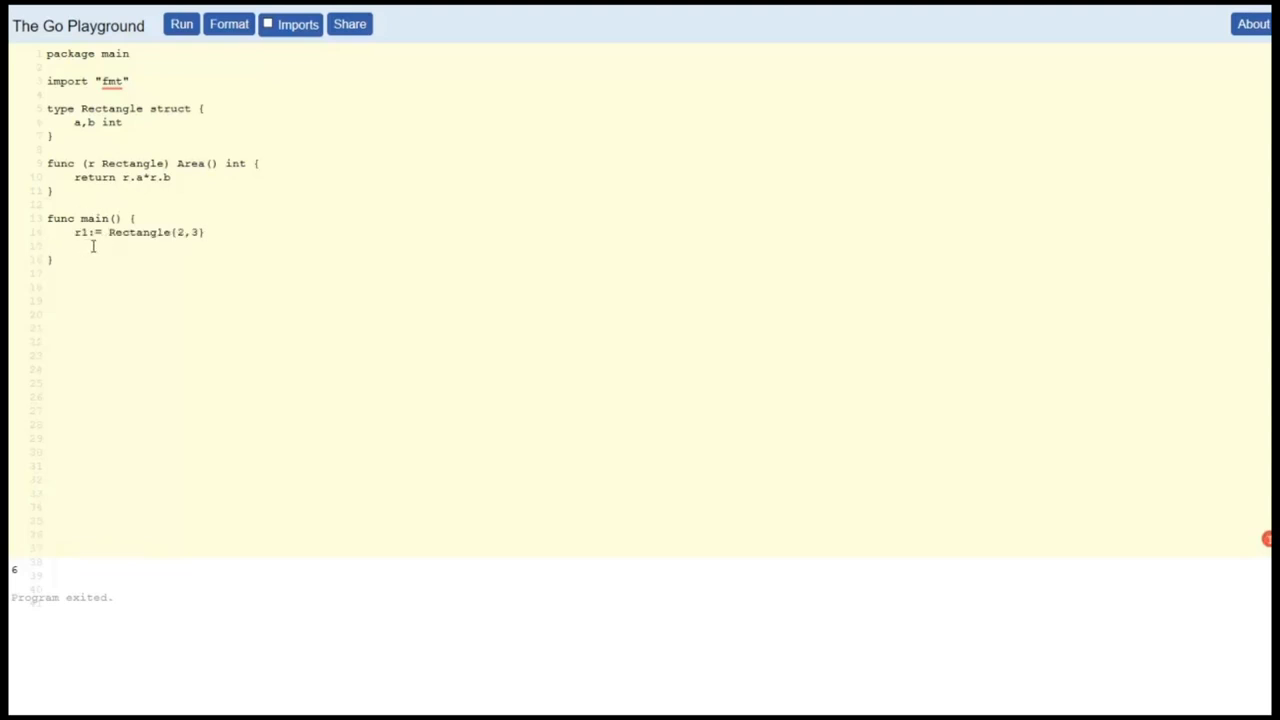
{"action": "type", "text": "fmt.Println(r1.Area())"}
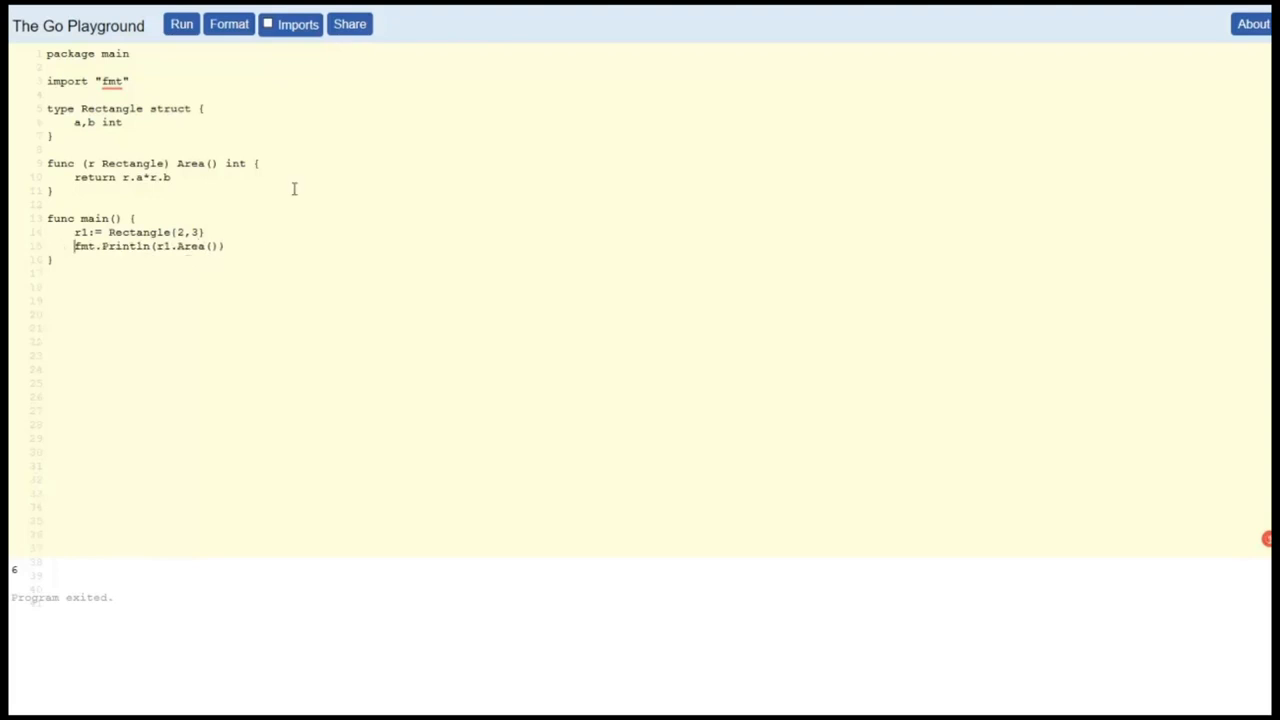
{"action": "left_click", "coordinate": [180, 24]}
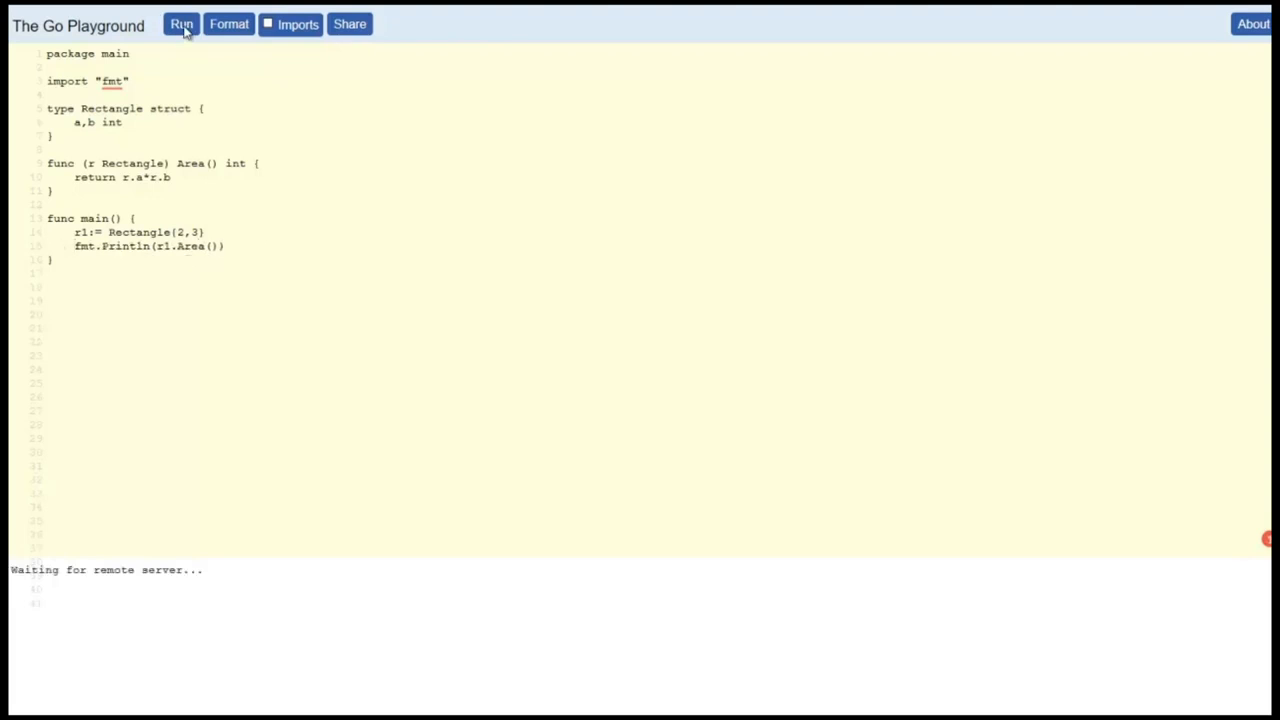
{"action": "left_click", "coordinate": [180, 24]}
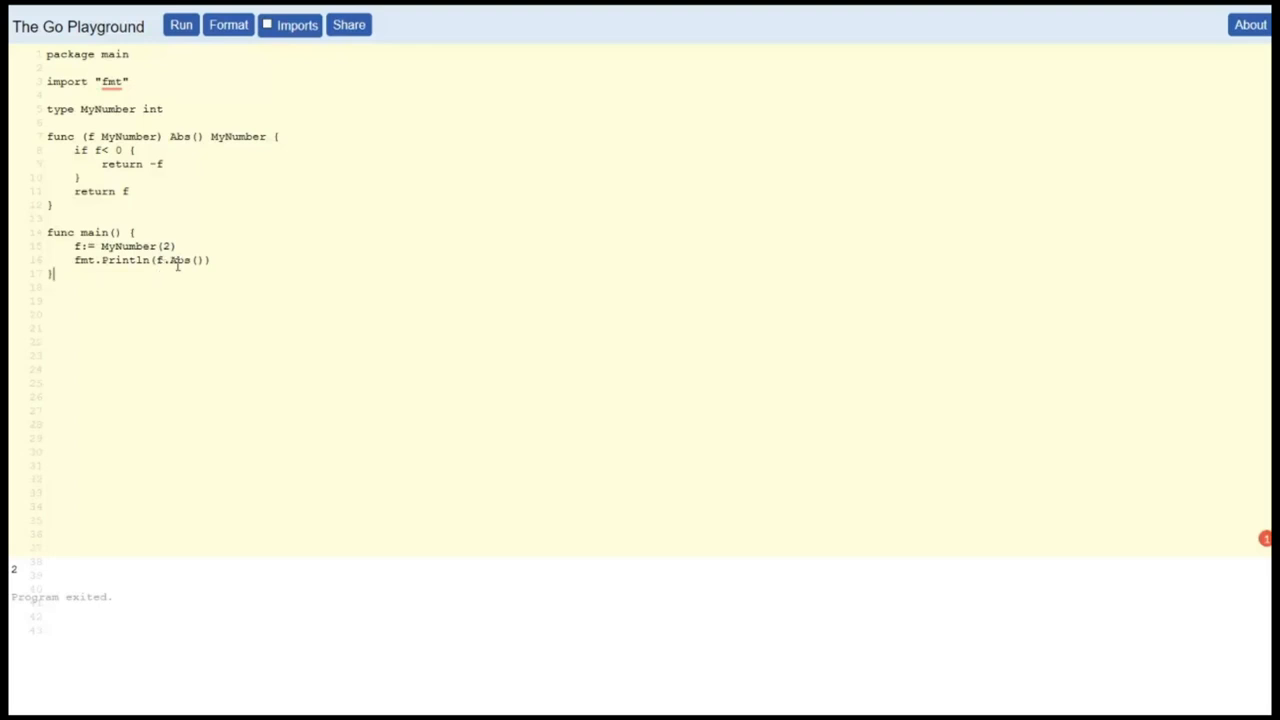
Run the MyNumber type's f.Abs() call so it prints 2
{"action": "left_click", "coordinate": [180, 24]}
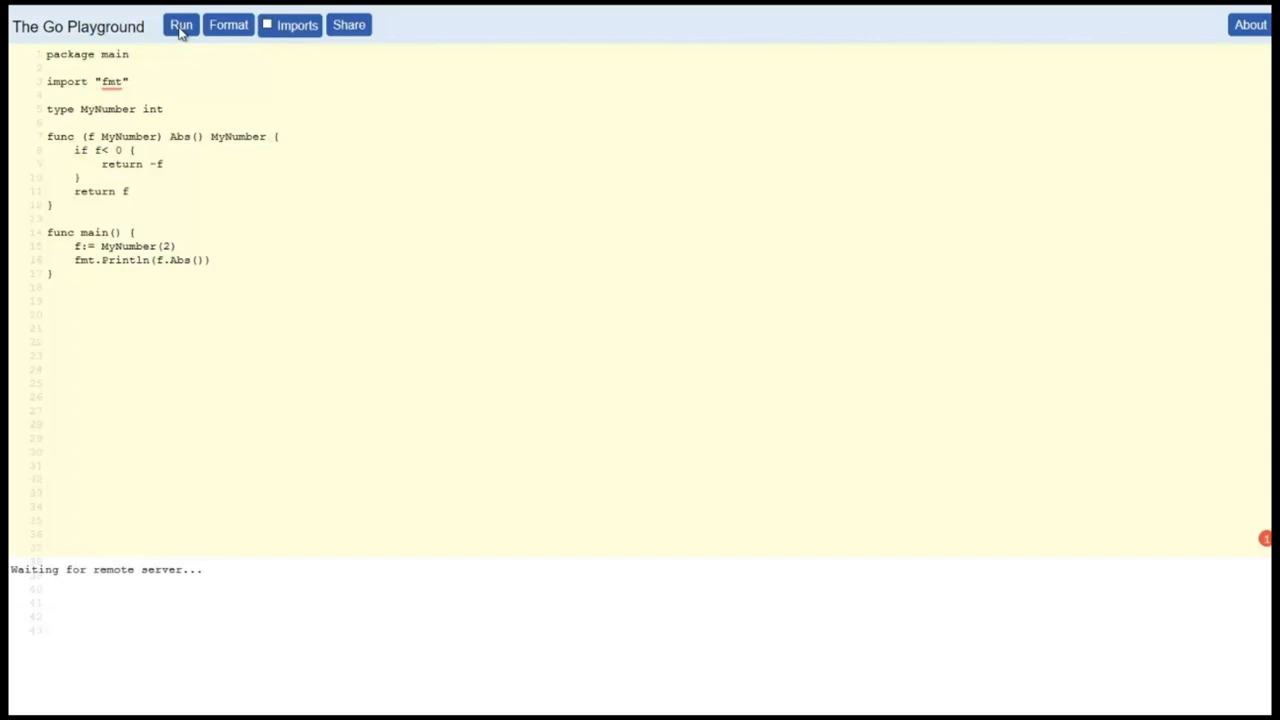
{"action": "left_click", "coordinate": [180, 24]}
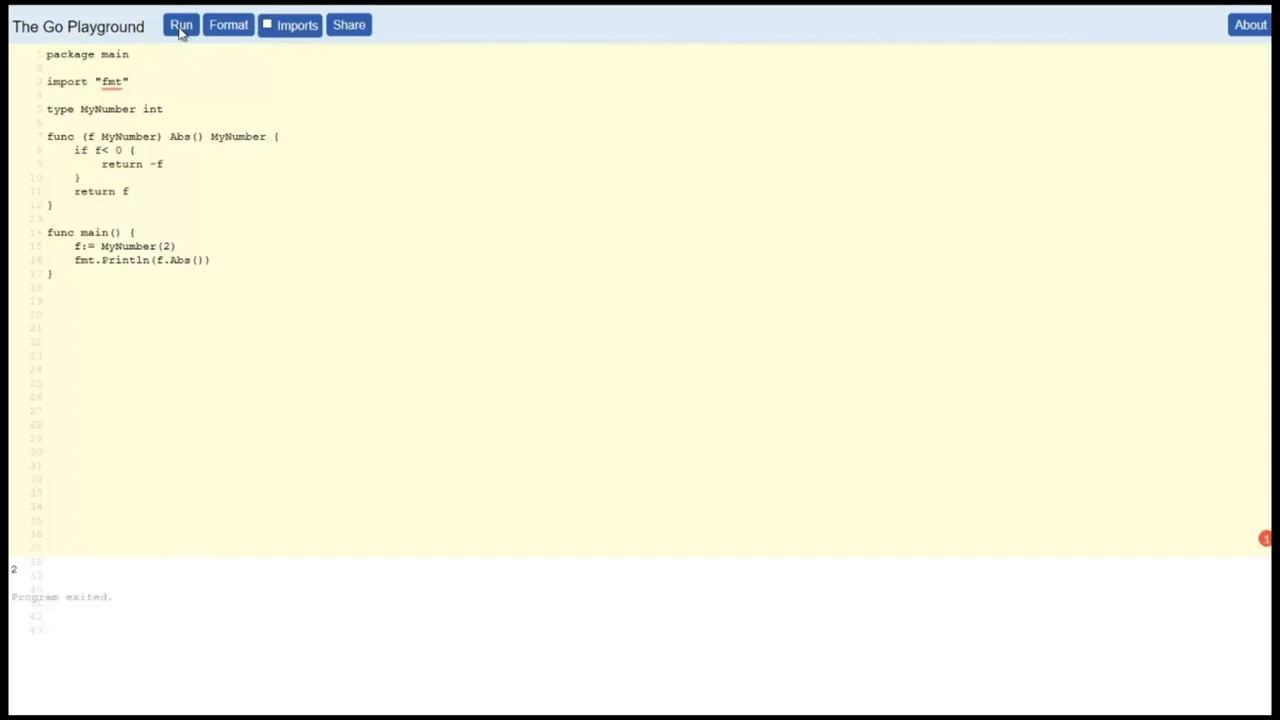
{"action": "left_click", "coordinate": [180, 24]}
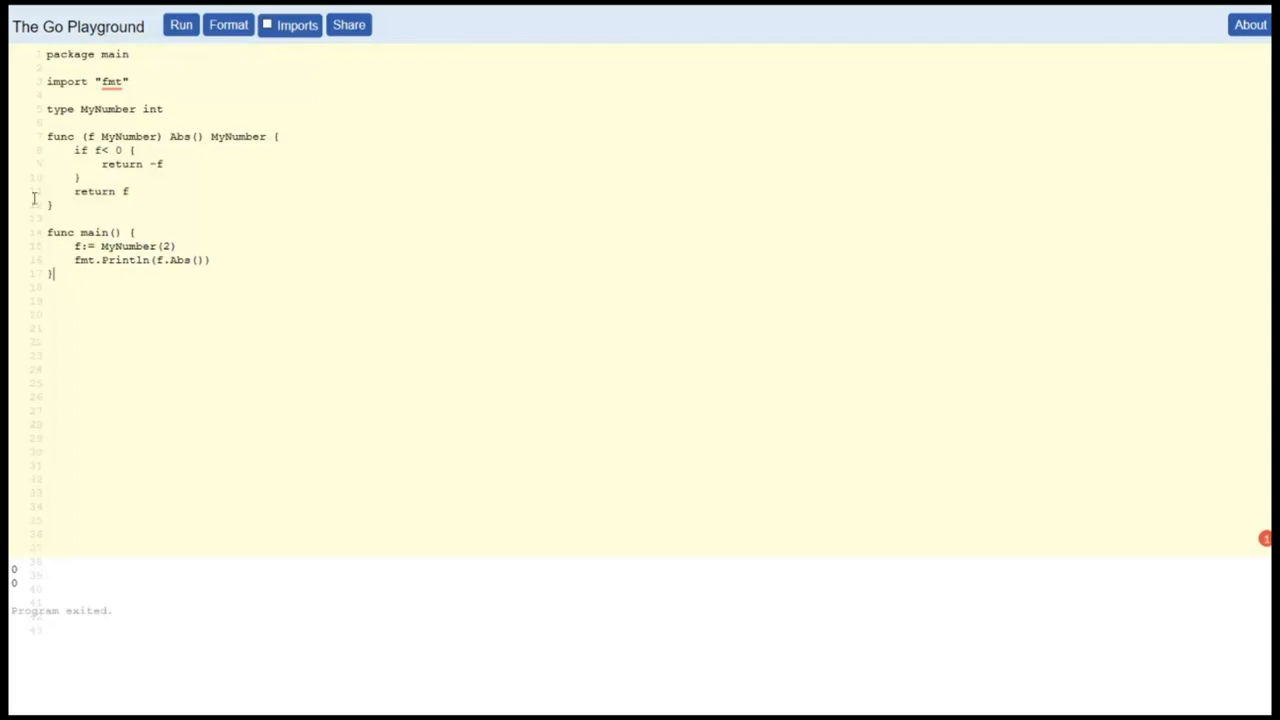
Replace the code with the by-value increase(i int) example and run it, printing 0 twice
{"action": "key", "text": "ctrl+a"}
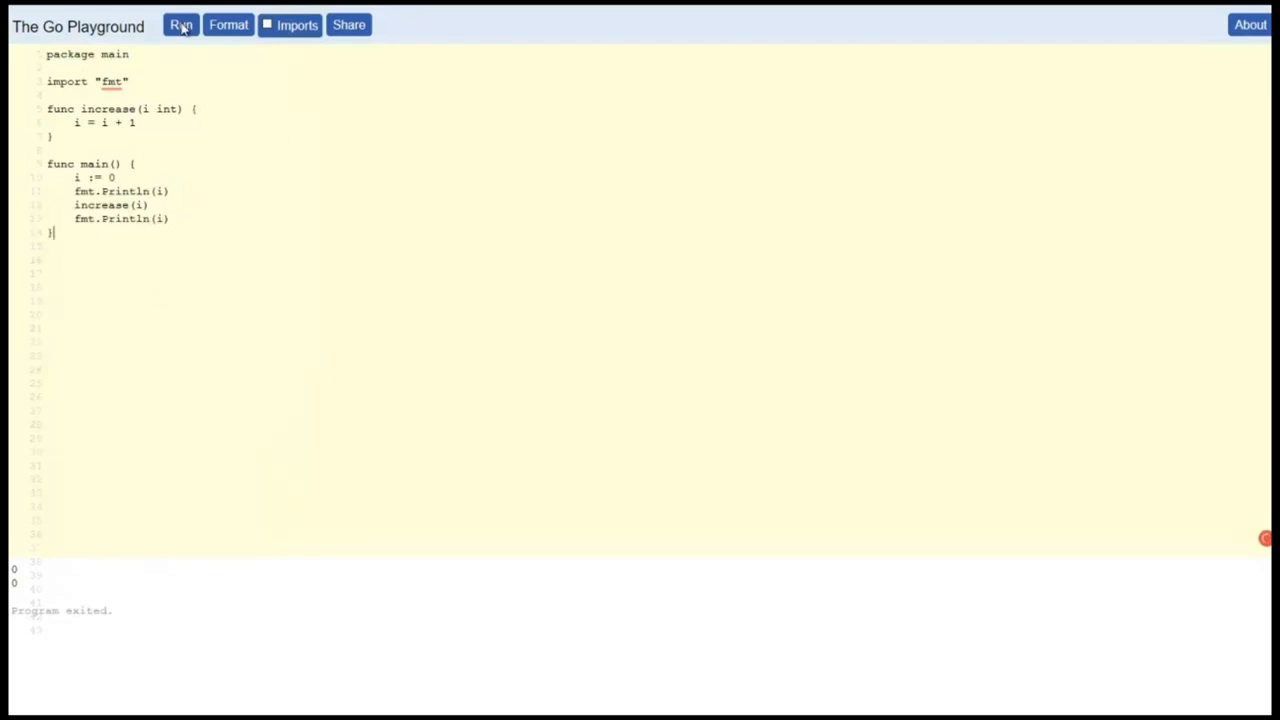
{"action": "left_click", "coordinate": [180, 24]}
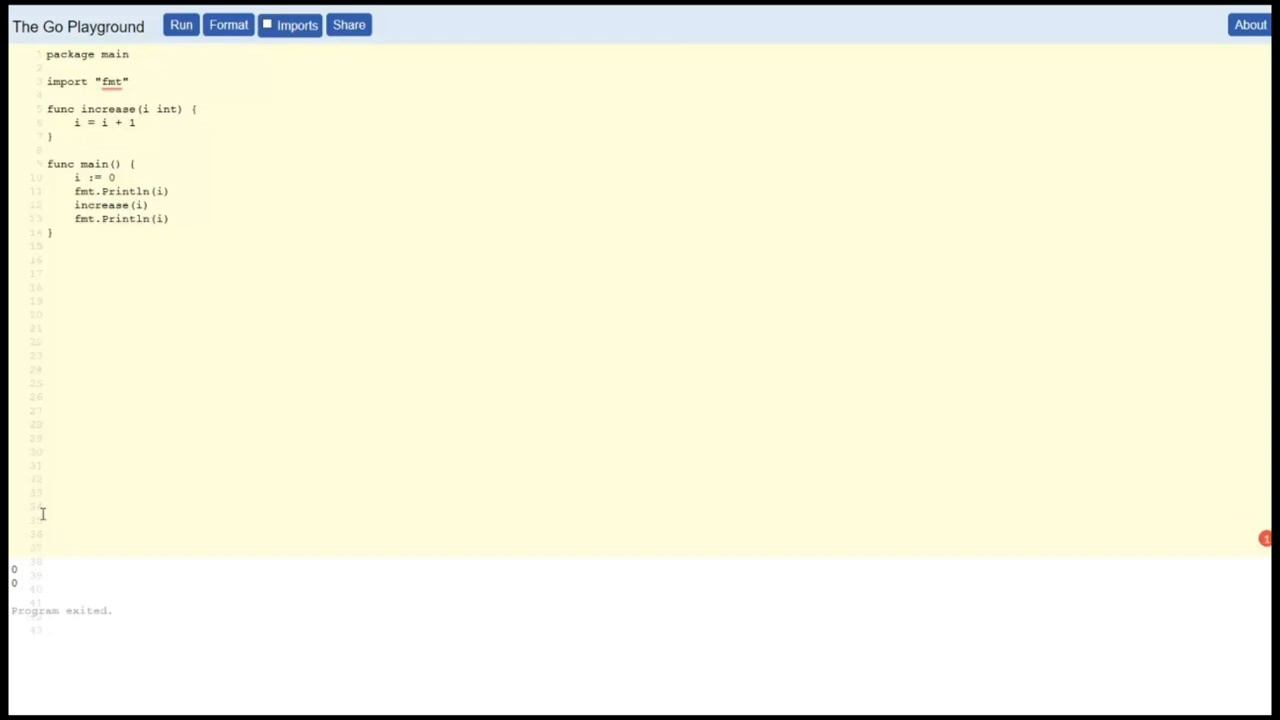
Change increase to take *int with *i = *i + 1, pass &i, and run to print 0 then 1
{"action": "double_click", "coordinate": [76, 122]}
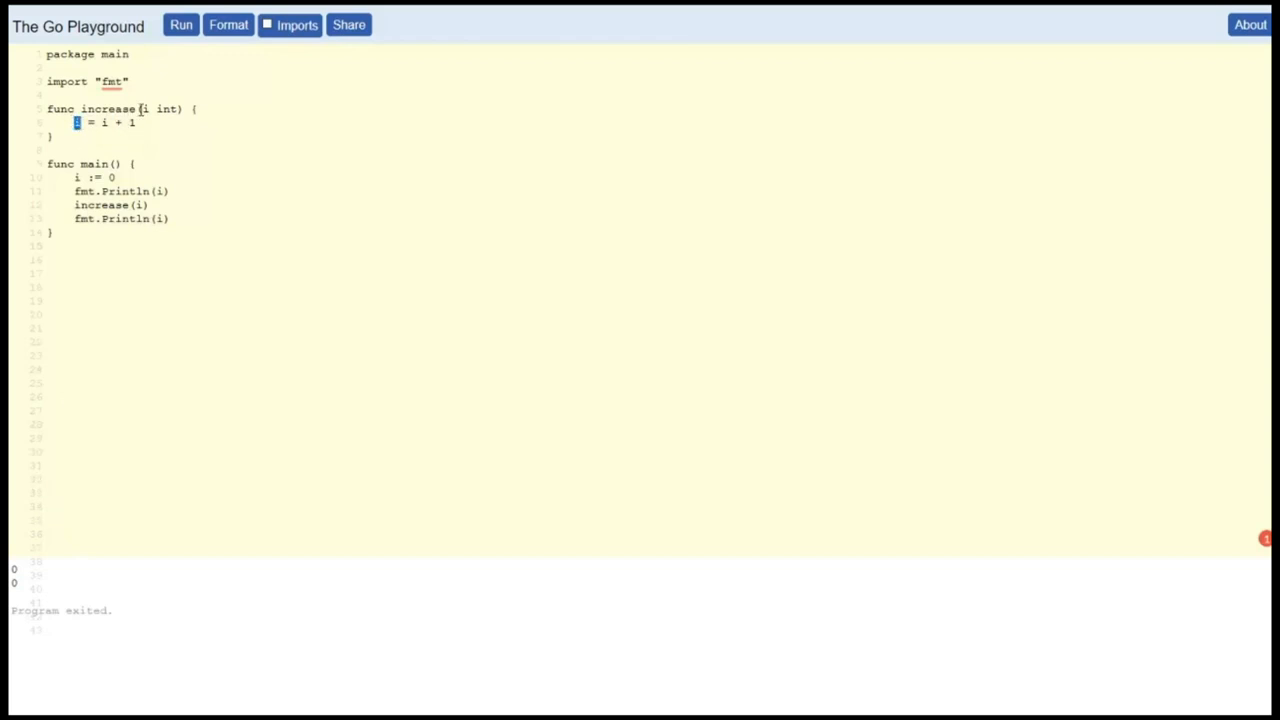
{"action": "double_click", "coordinate": [110, 108]}
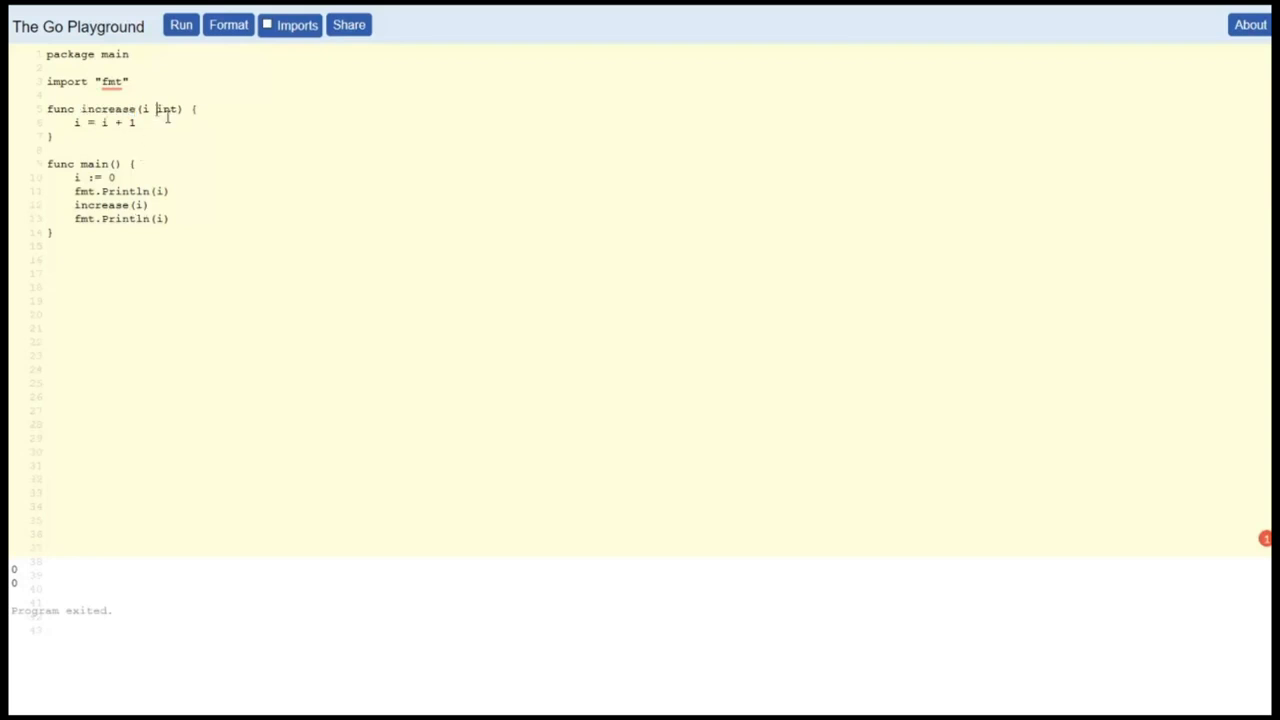
{"action": "mouse_move", "coordinate": [184, 152]}
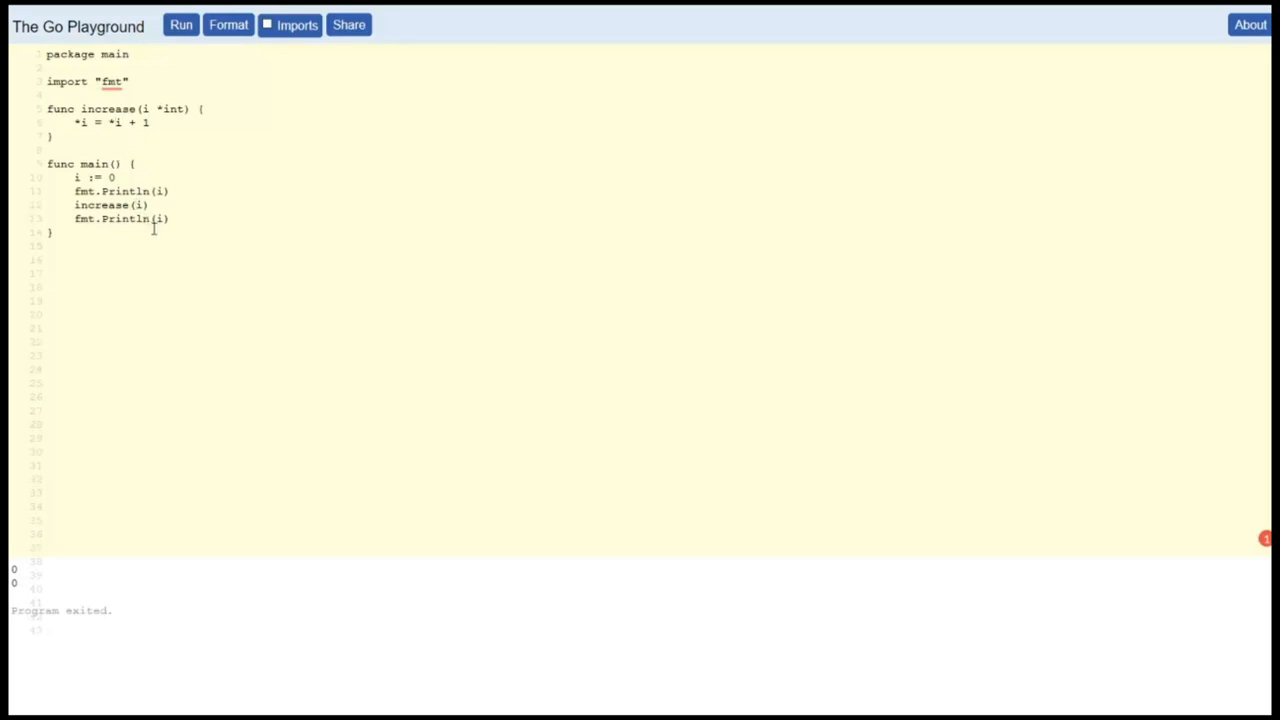
{"action": "type", "text": "&"}
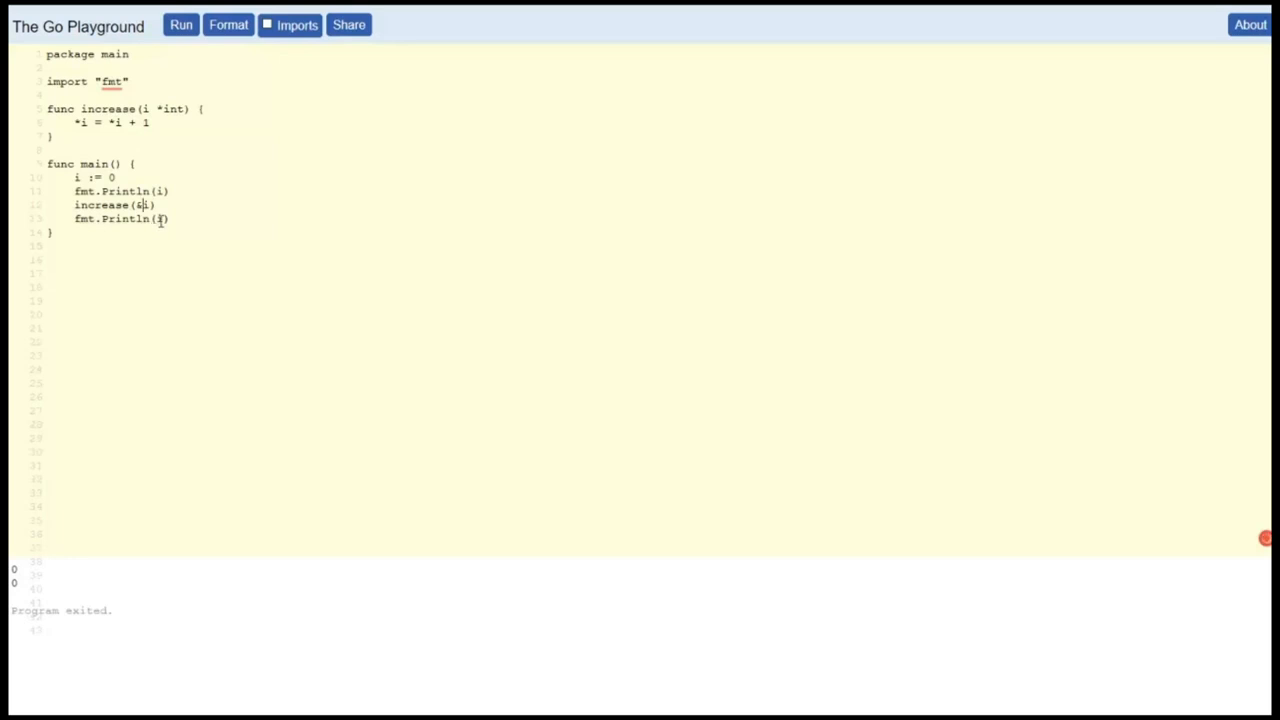
{"action": "left_click", "coordinate": [180, 24]}
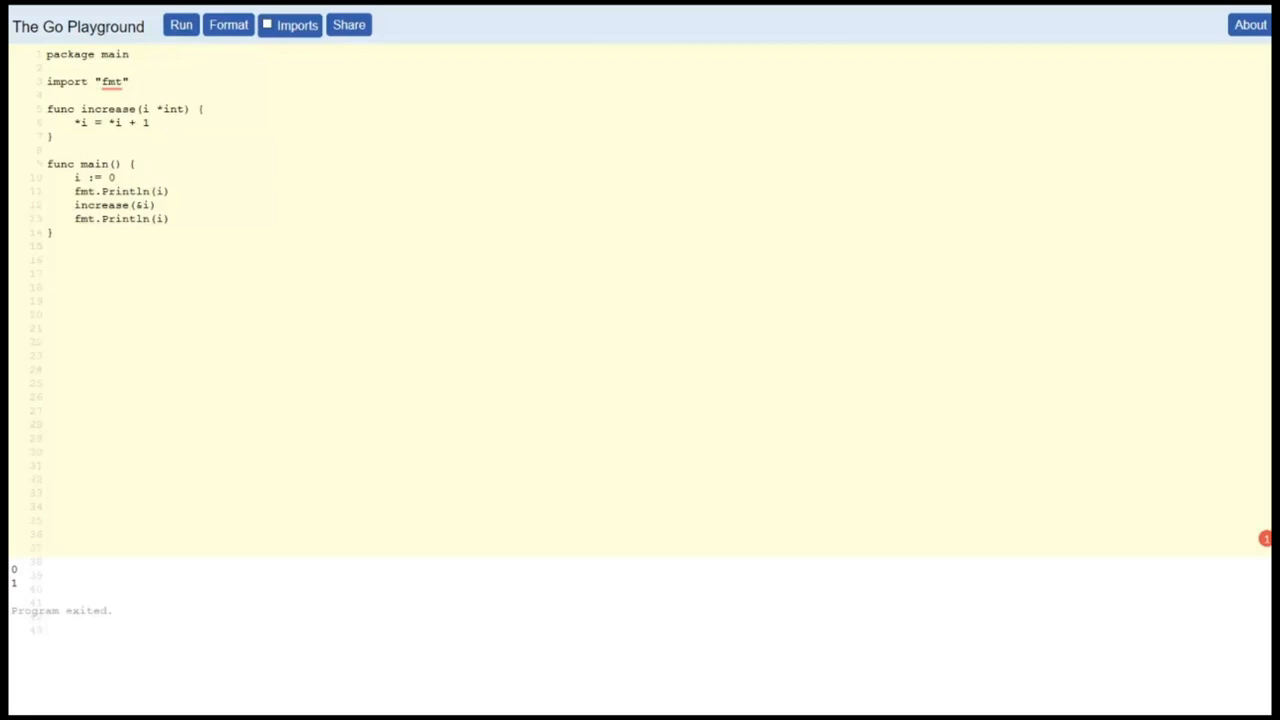
{"action": "mouse_move", "coordinate": [602, 390]}
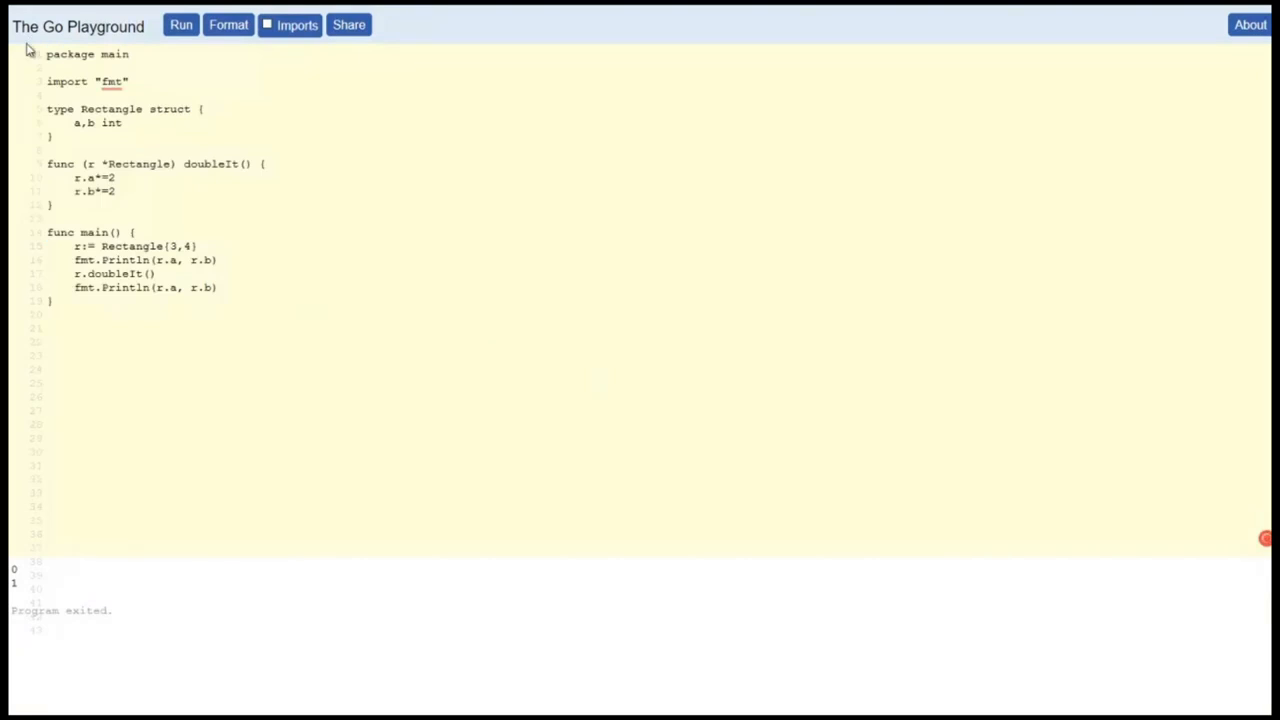
Run the Rectangle code with func (r *Rectangle) doubleIt(), printing 3 4 then 6 8
{"action": "left_click", "coordinate": [180, 24]}
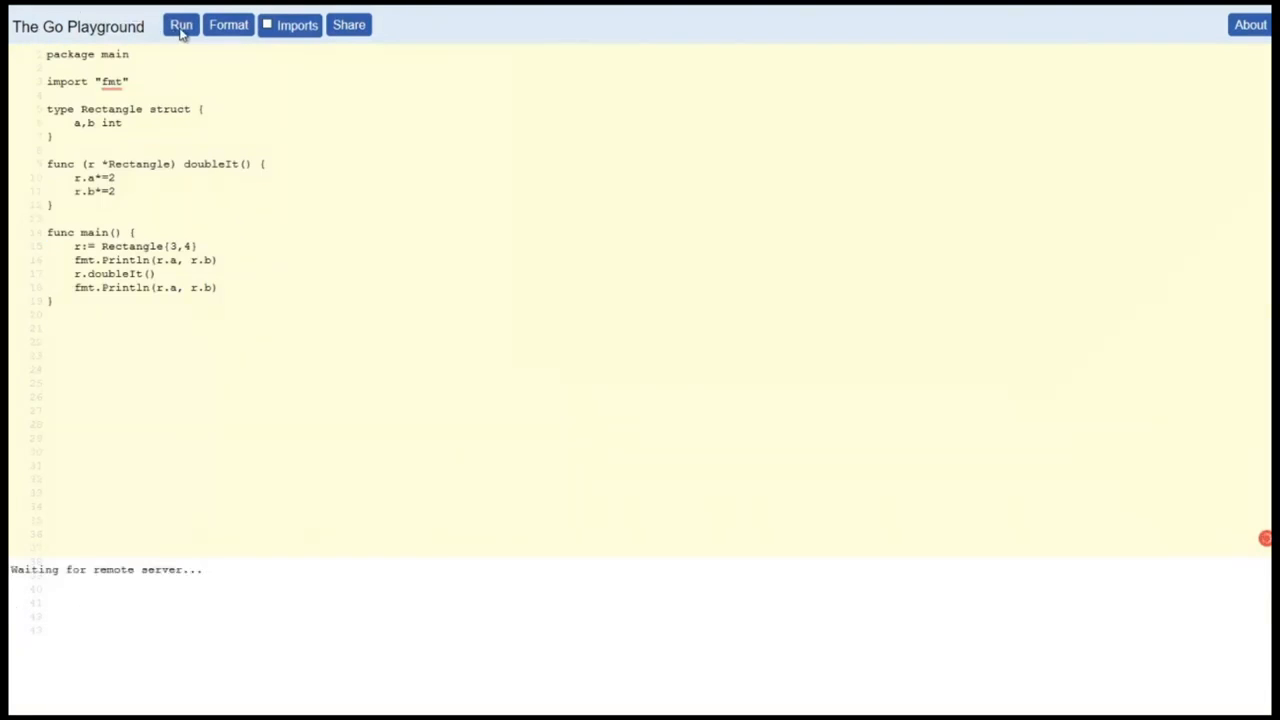
{"action": "left_click", "coordinate": [180, 24]}
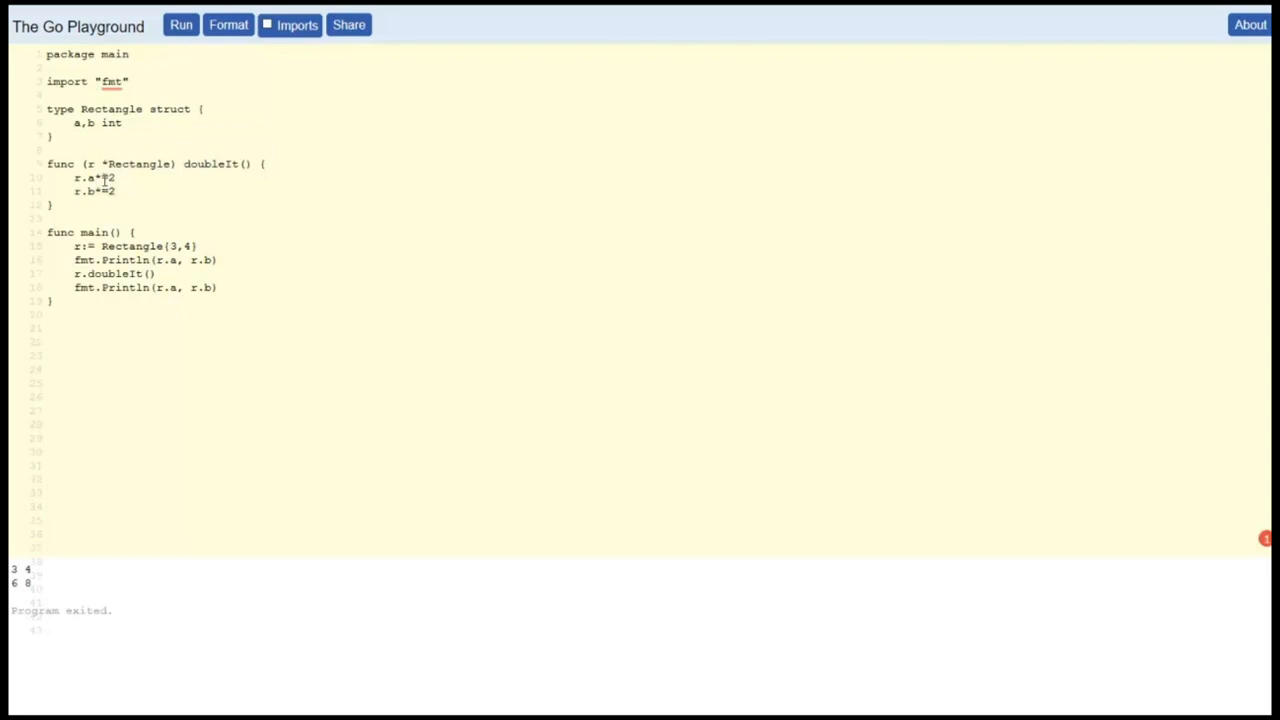
{"action": "mouse_move", "coordinate": [84, 570]}
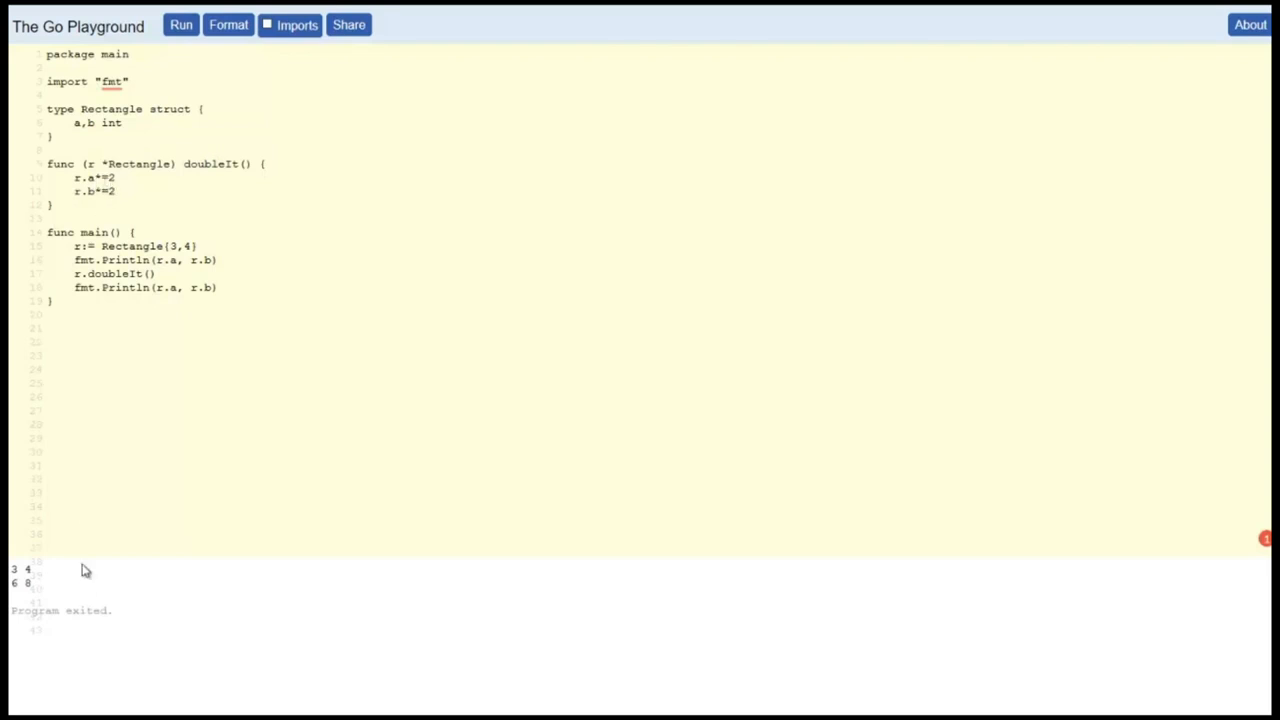